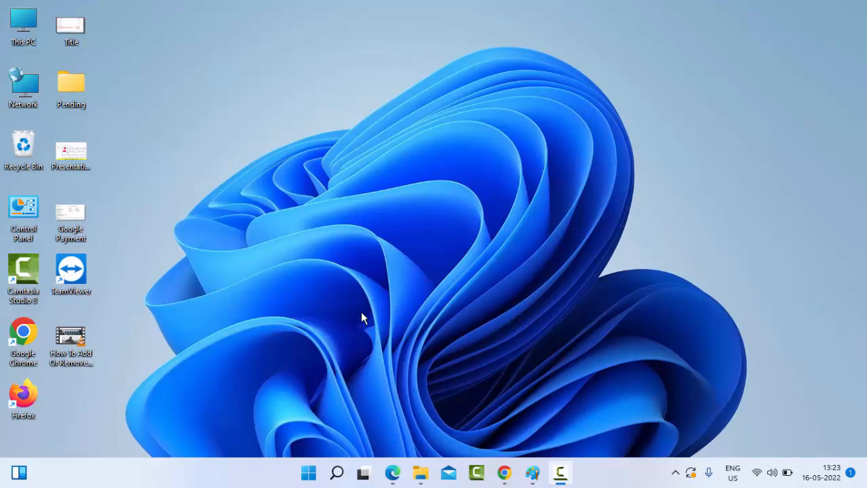
mouse_move(399, 266)
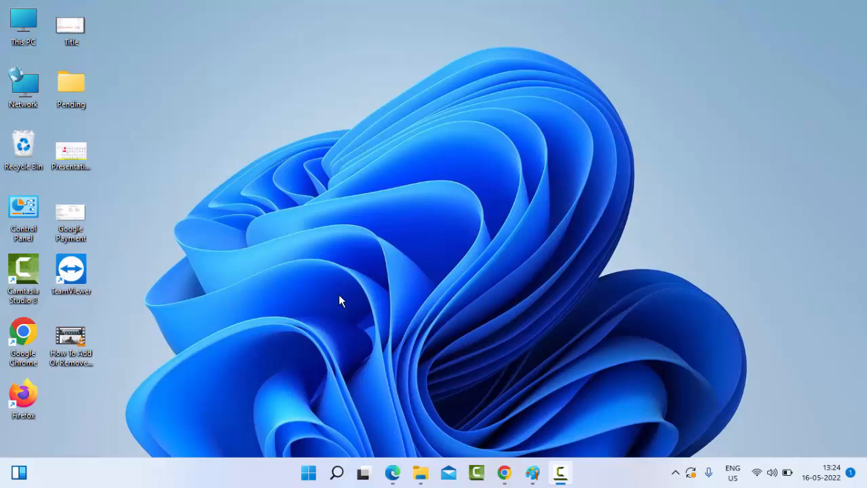
mouse_move(306, 472)
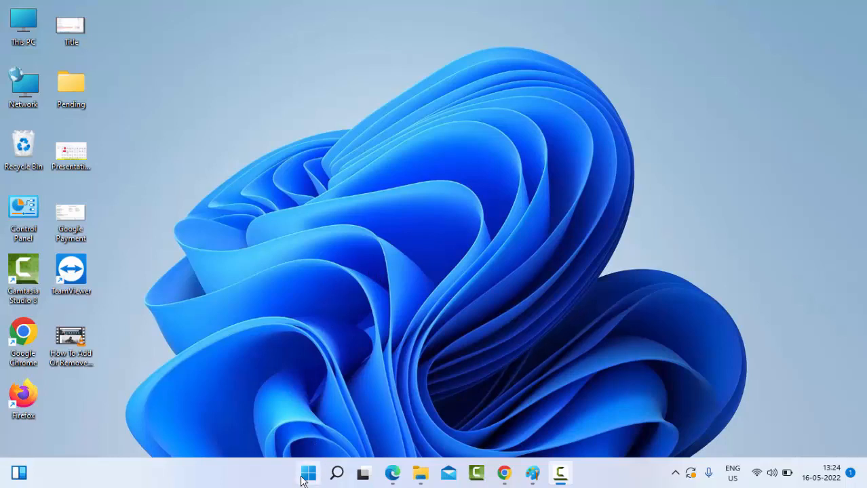
Search the Start menu for 'troubleshoot' to list the Troubleshoot settings result
left_click(308, 472)
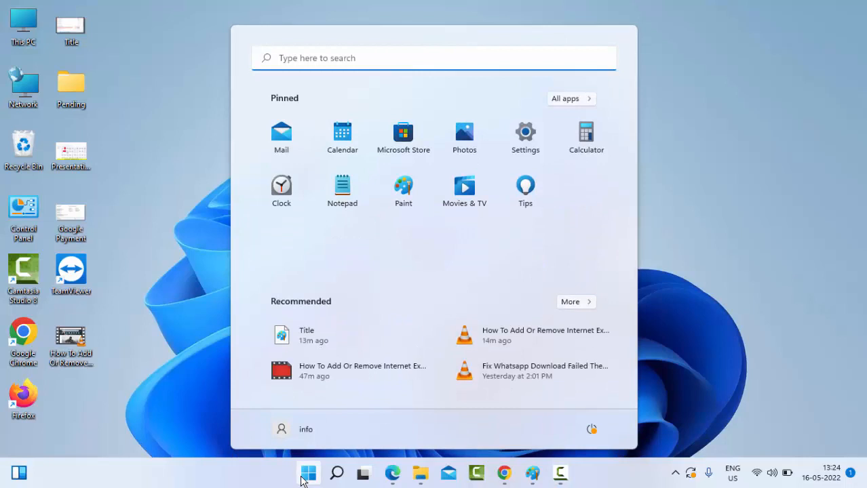
type("troubleshoo")
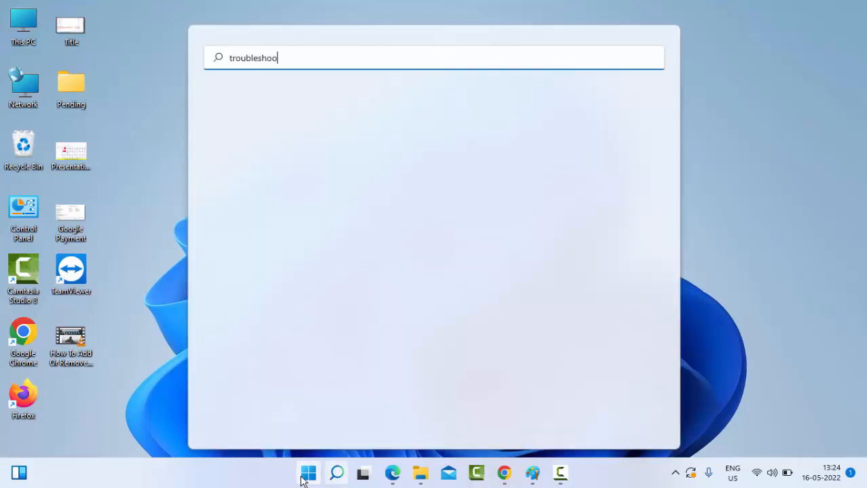
type("t")
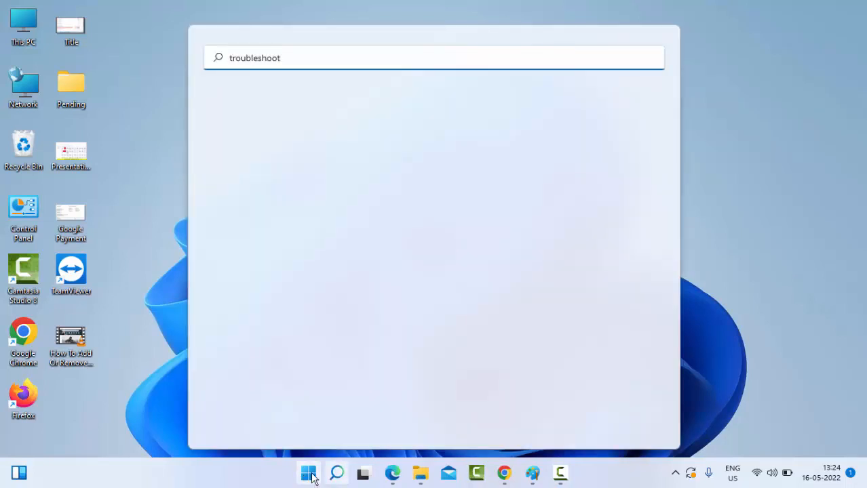
mouse_move(296, 369)
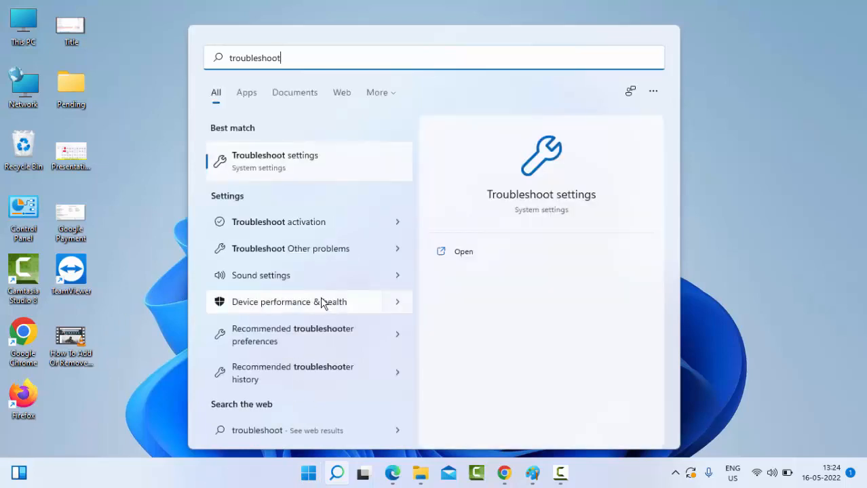
mouse_move(296, 163)
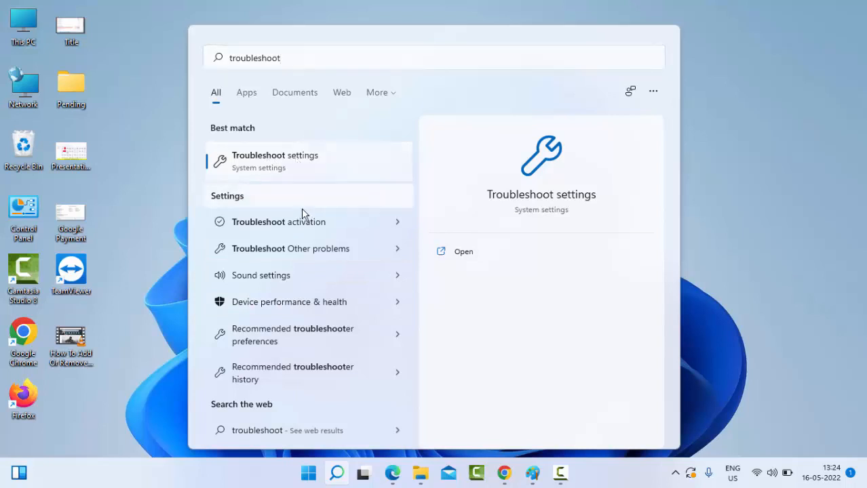
Launch the Troubleshoot page under System from the best-match search result
left_click(464, 251)
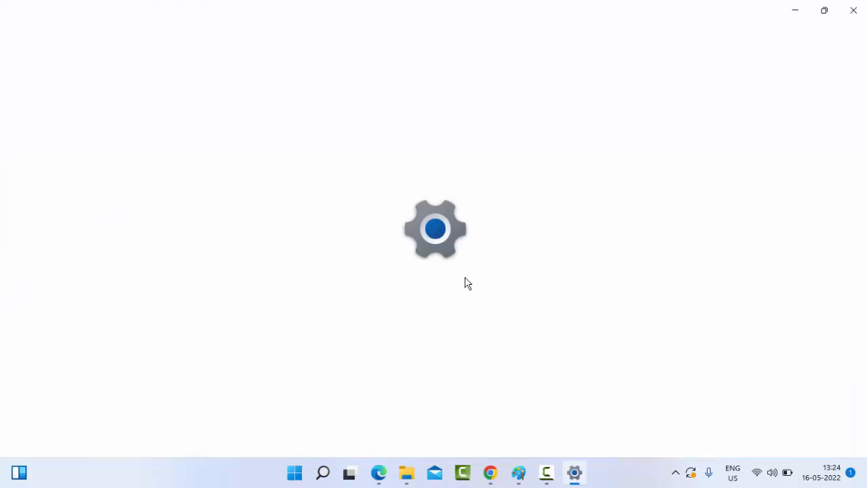
mouse_move(475, 290)
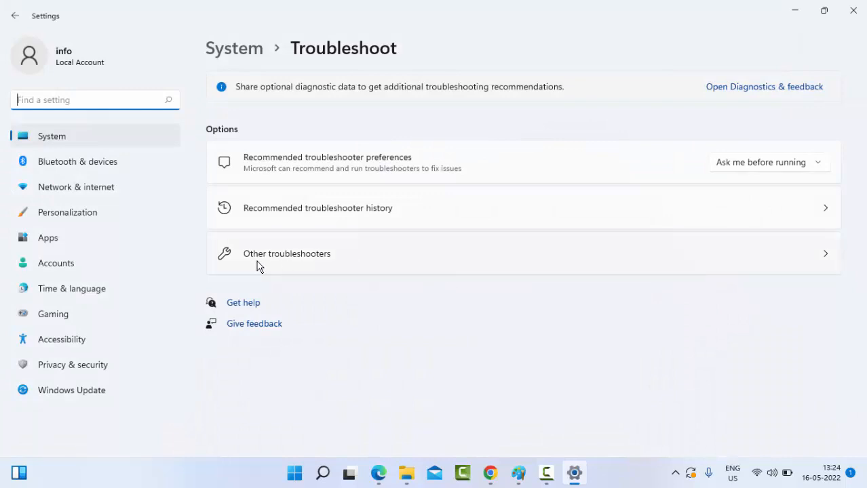
mouse_move(302, 264)
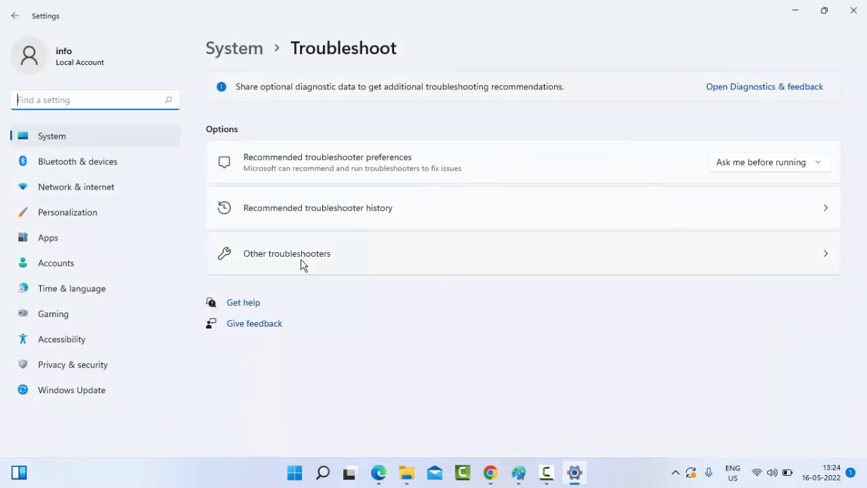
Run the Printer troubleshooter from Other troubleshooters, then dismiss its Detecting problems window
left_click(286, 254)
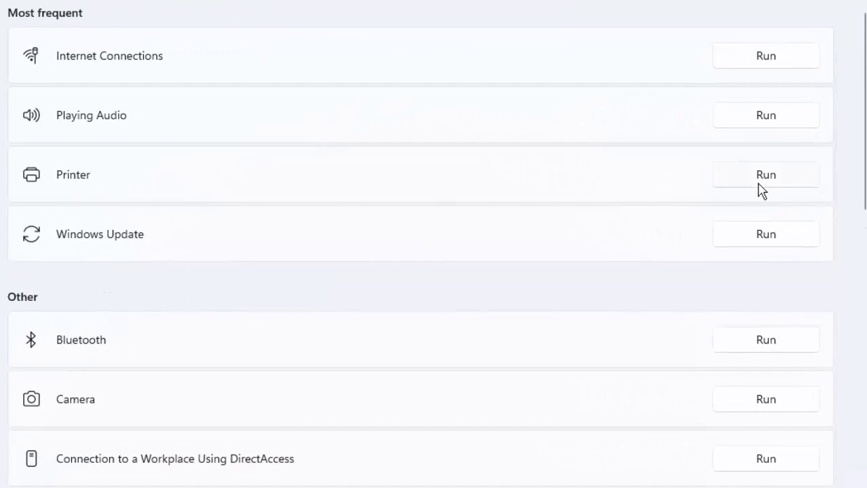
mouse_move(576, 214)
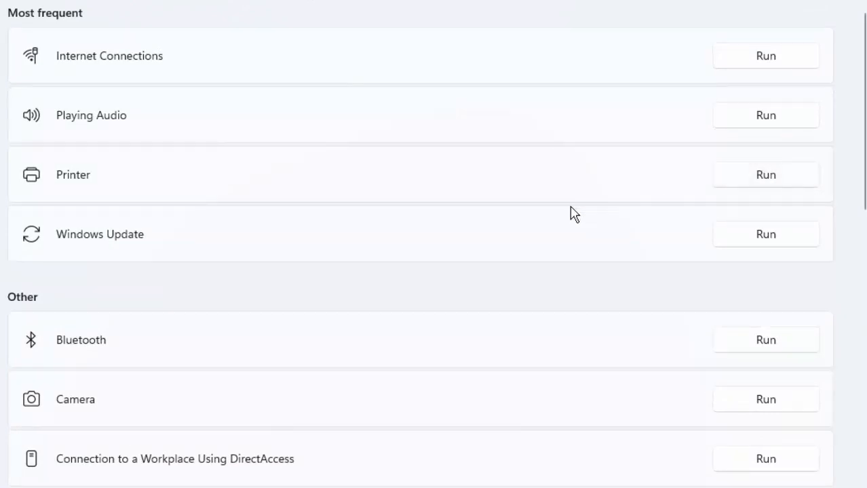
mouse_move(561, 222)
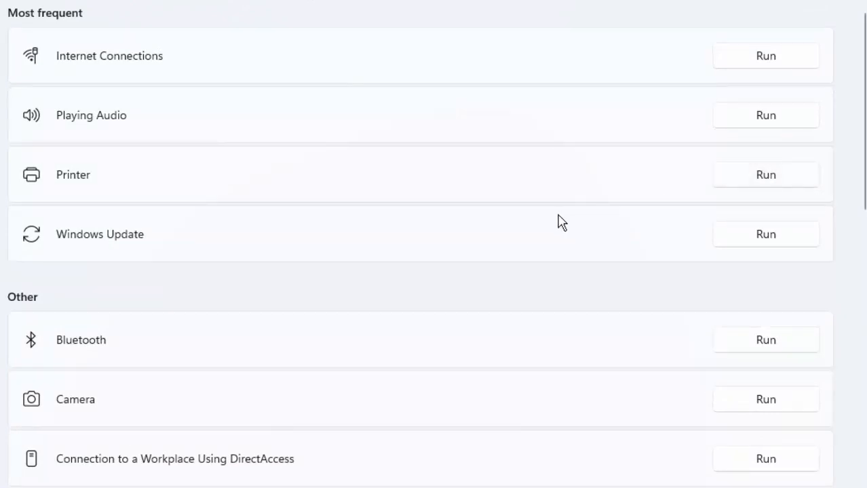
left_click(766, 173)
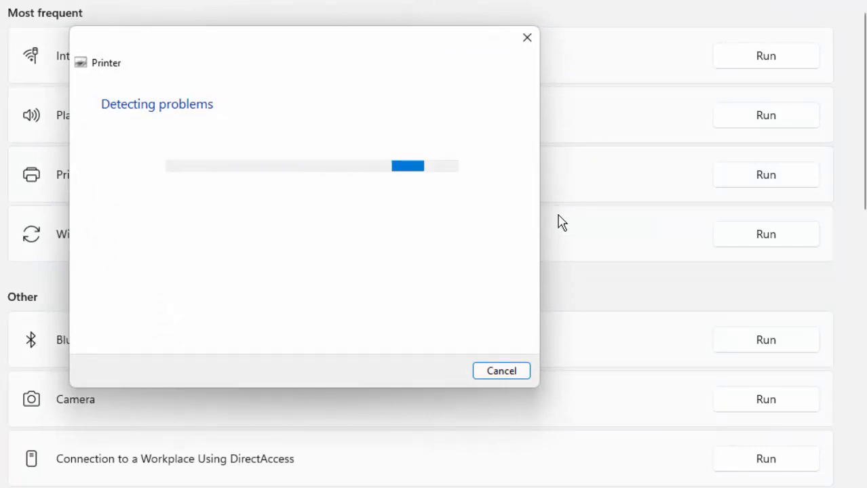
left_click(502, 372)
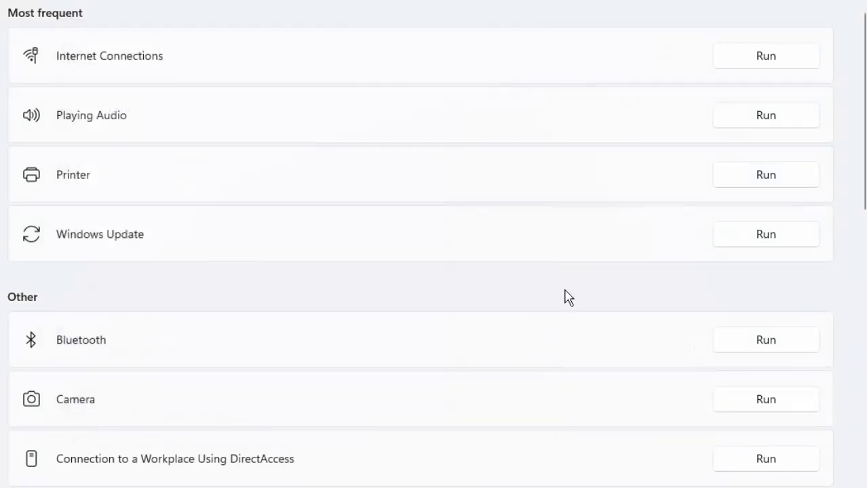